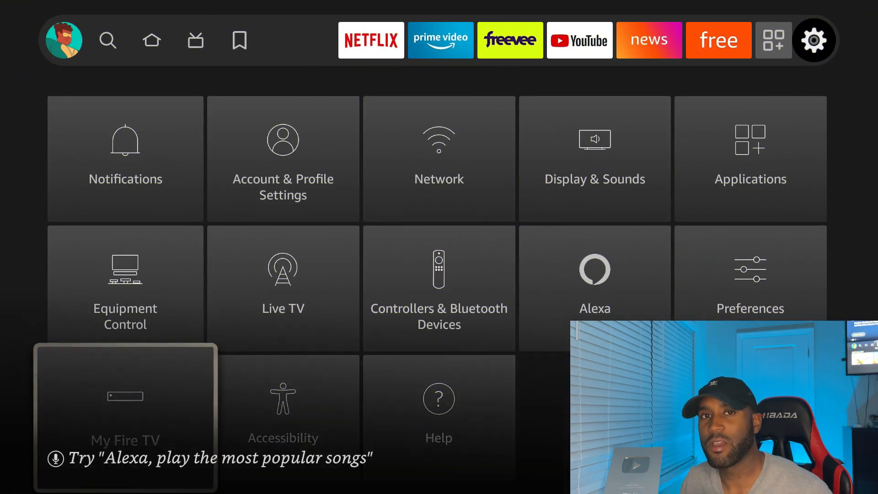
Reach My Fire TV > About from the home screen so the developer countdown shows 3 steps away.
click(126, 414)
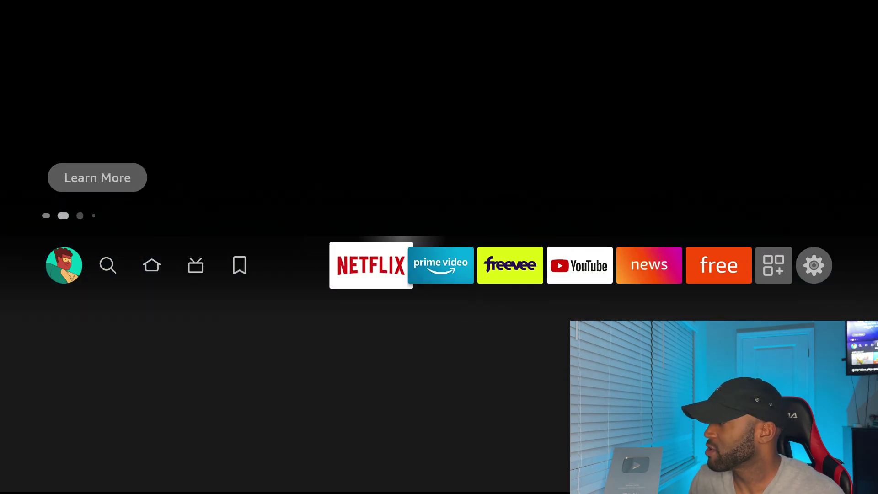
click(813, 265)
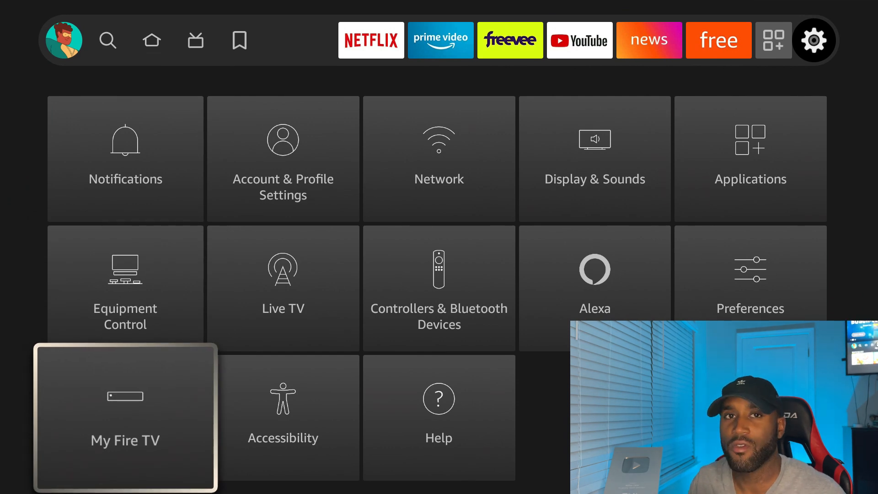
click(126, 416)
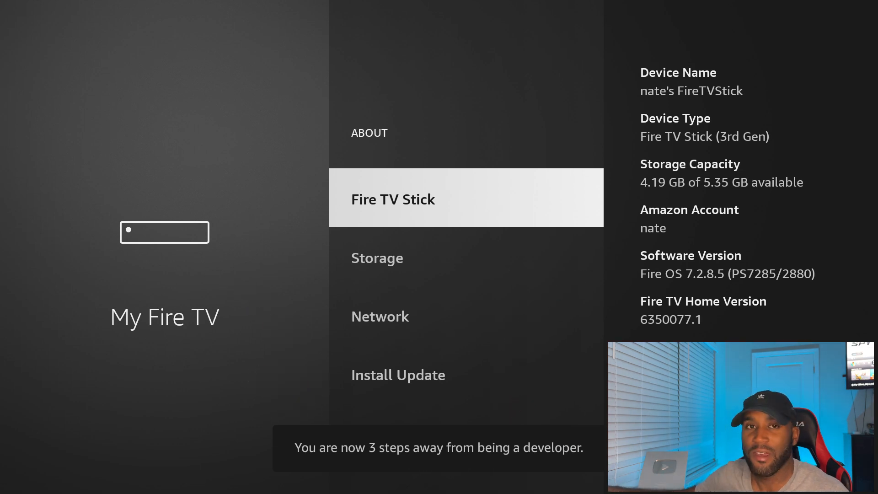
Select Fire TV Stick until developer mode unlocks, revealing Developer options under My Fire TV.
click(392, 199)
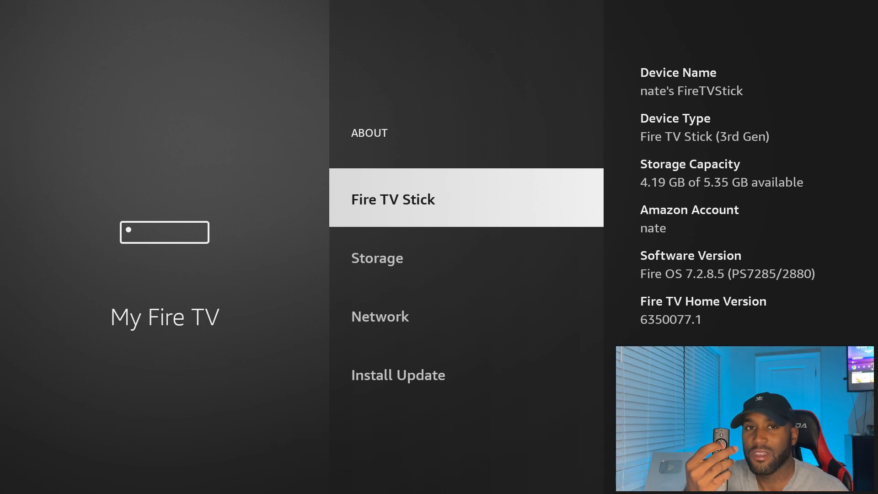
click(392, 198)
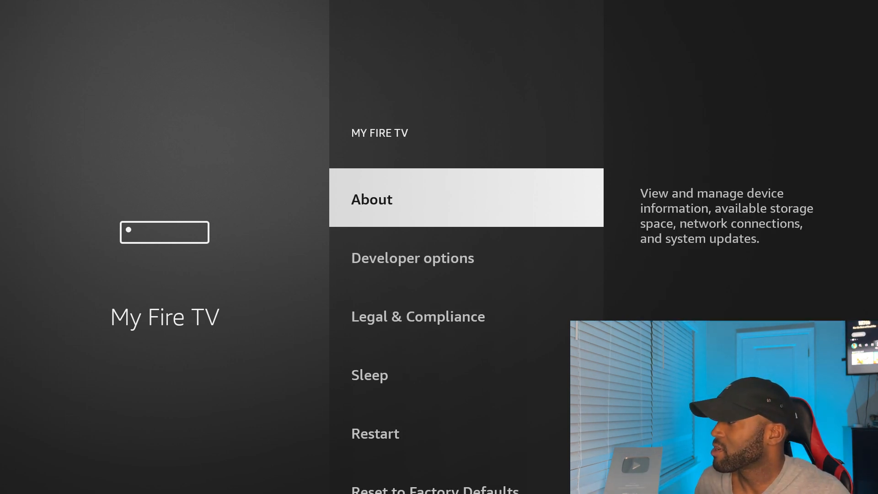
scroll(down, 3)
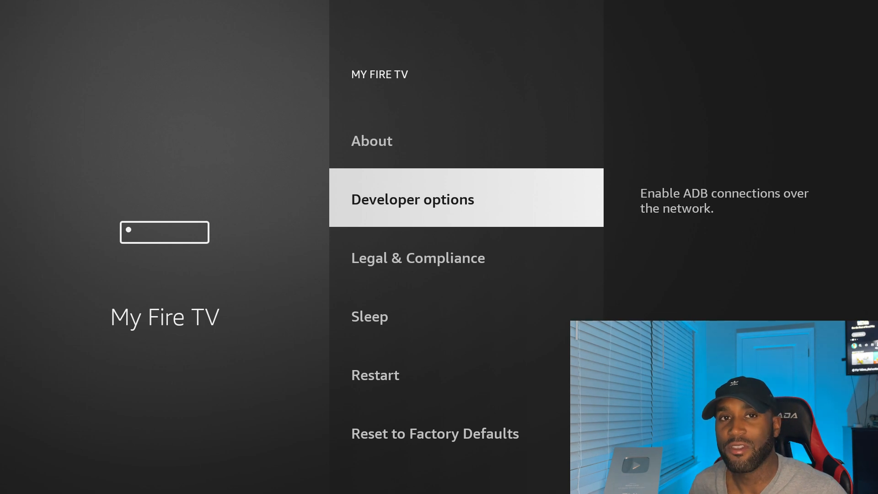
click(412, 199)
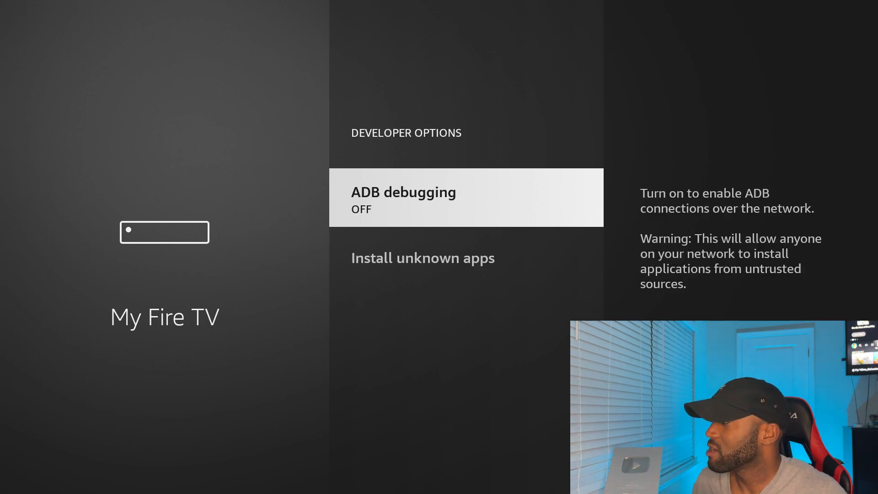
scroll(down, 3)
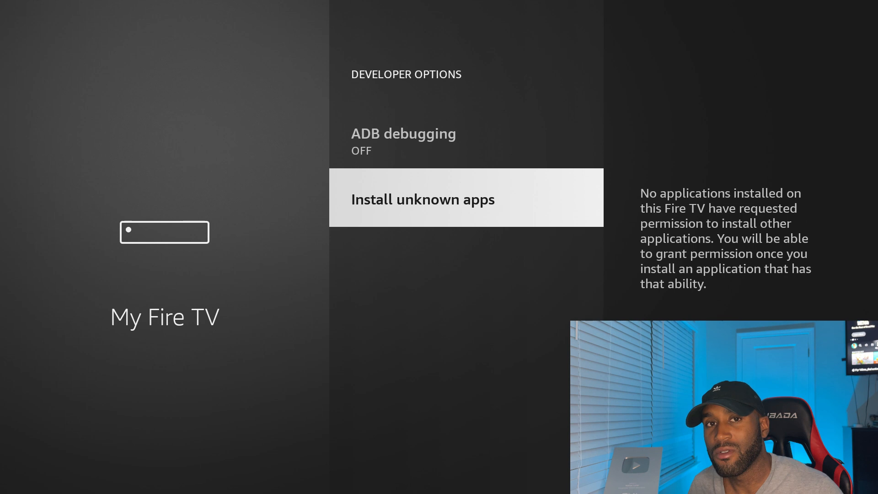
key(Back)
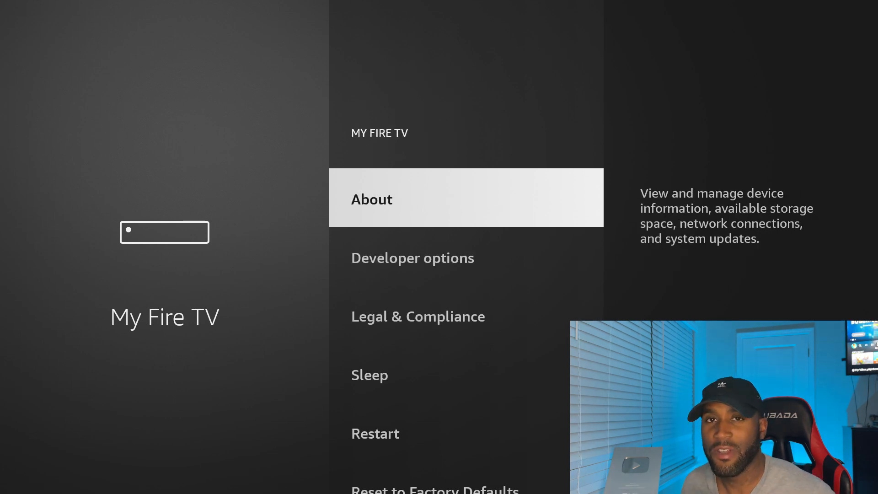